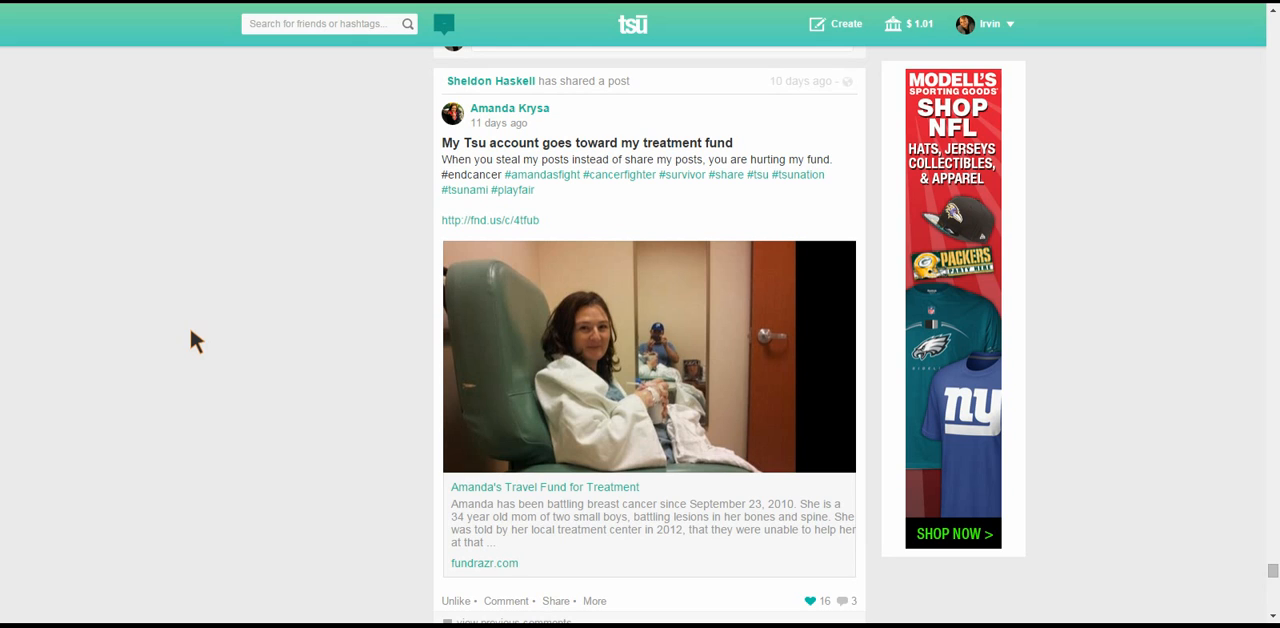
{"action": "mouse_move", "coordinate": [88, 480]}
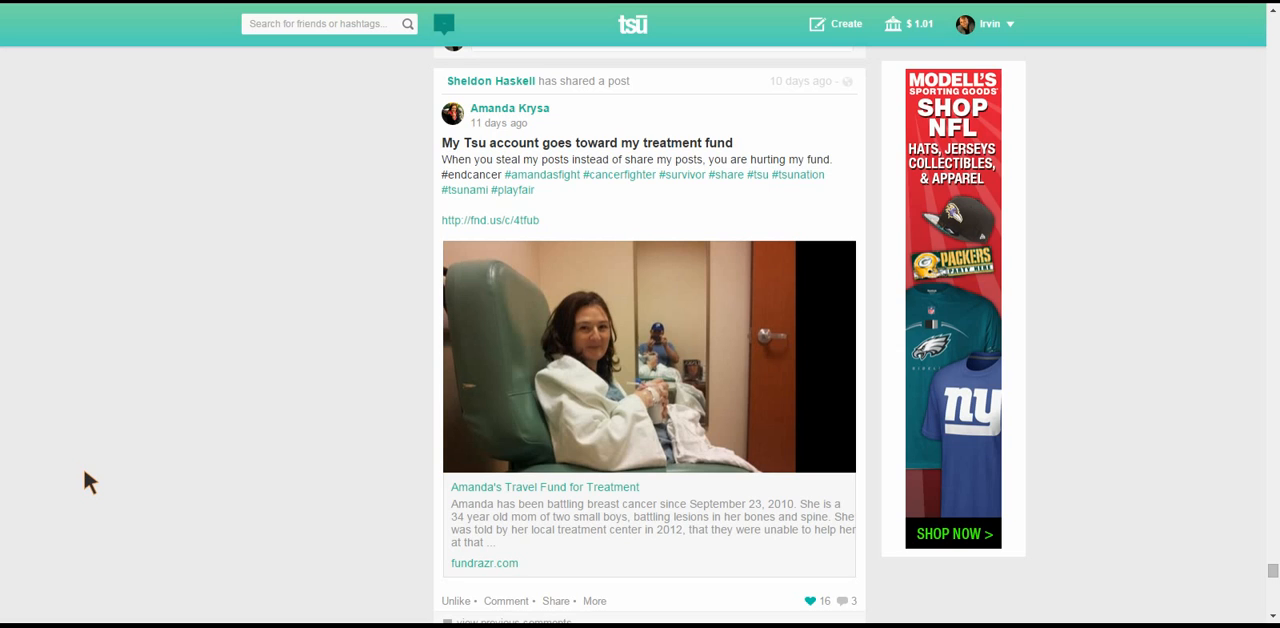
{"action": "mouse_move", "coordinate": [343, 178]}
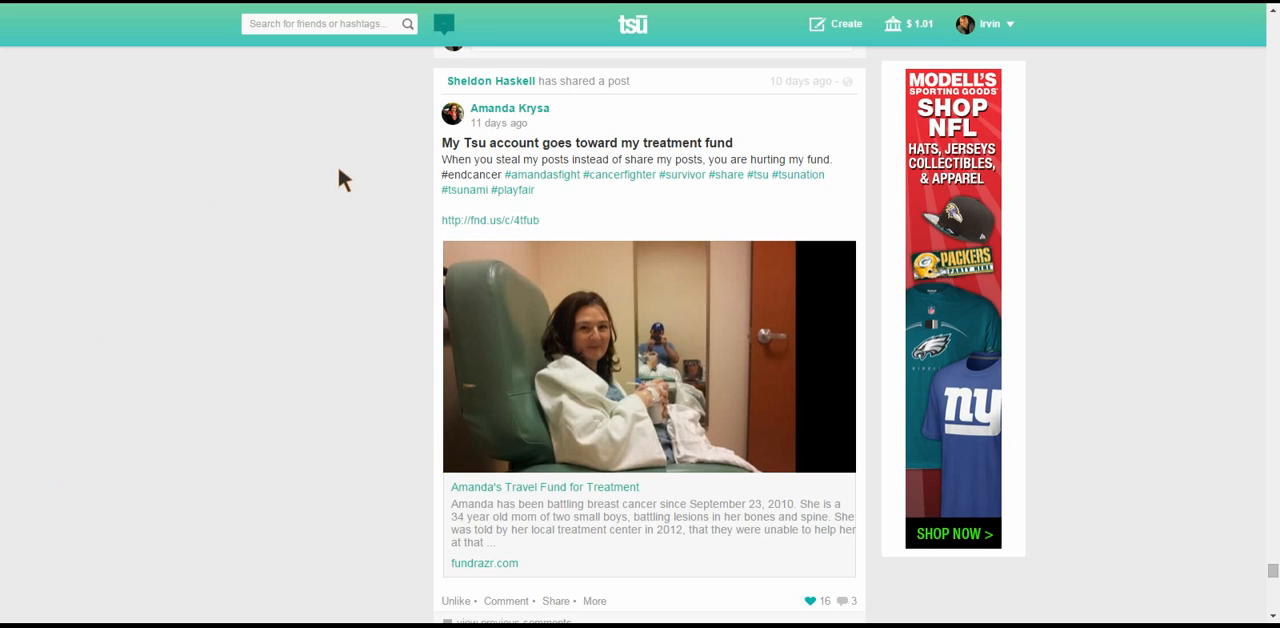
{"action": "mouse_move", "coordinate": [509, 108]}
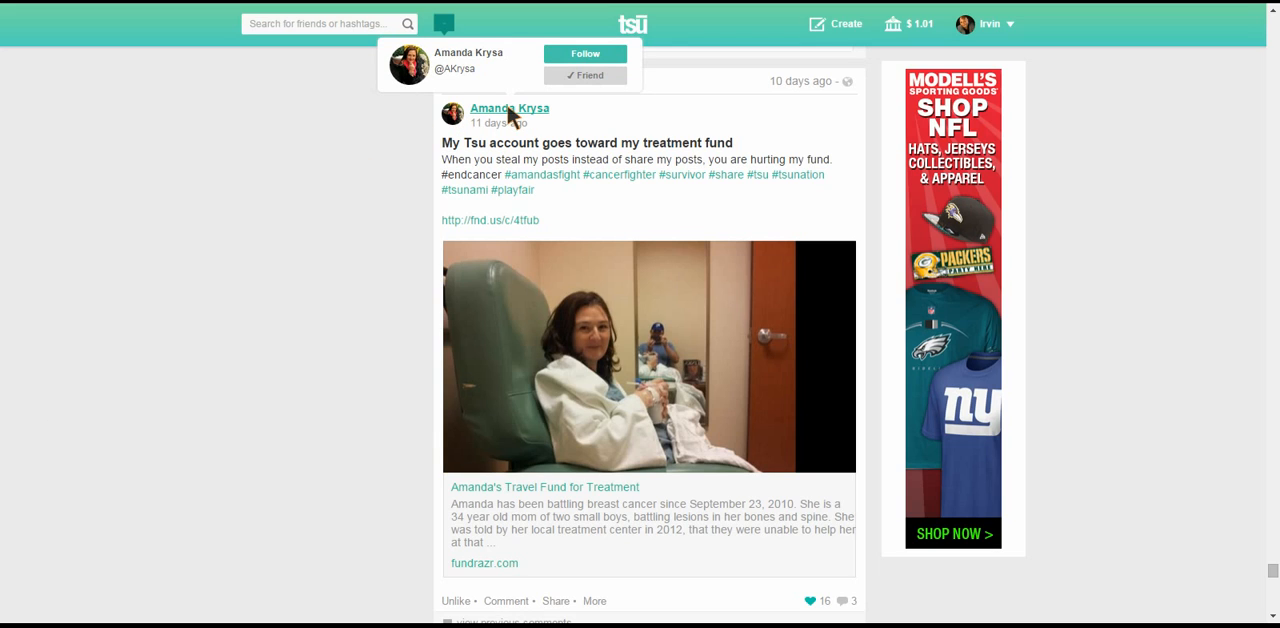
{"action": "left_click", "coordinate": [509, 108]}
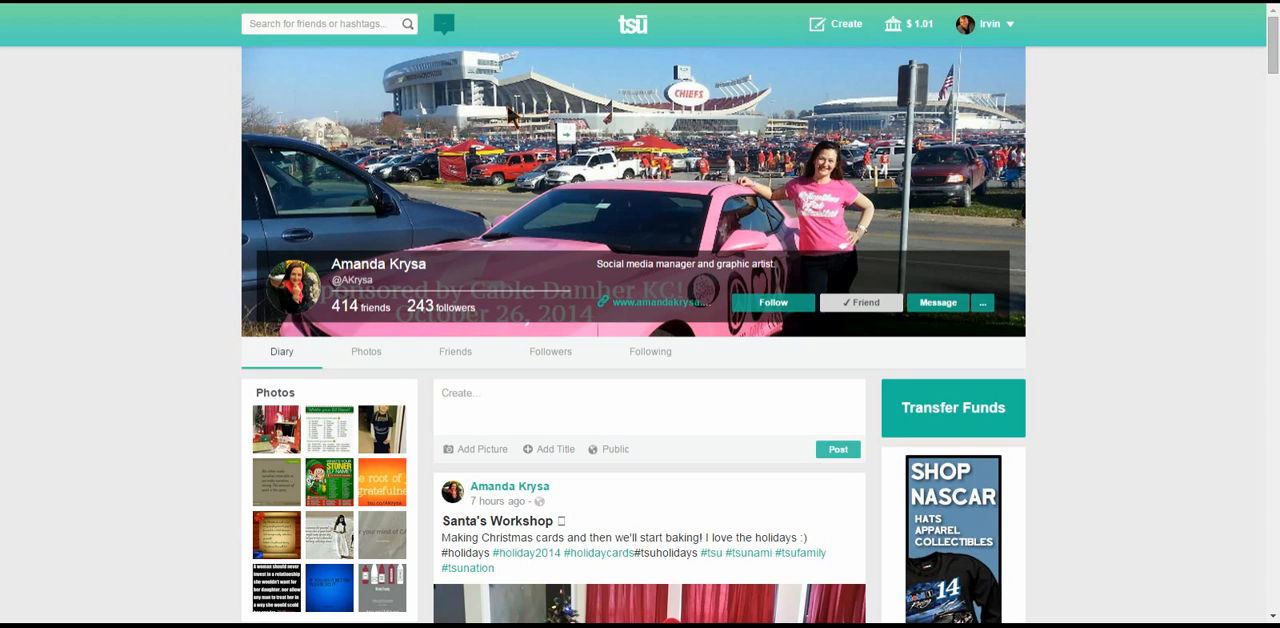
{"action": "mouse_move", "coordinate": [980, 420]}
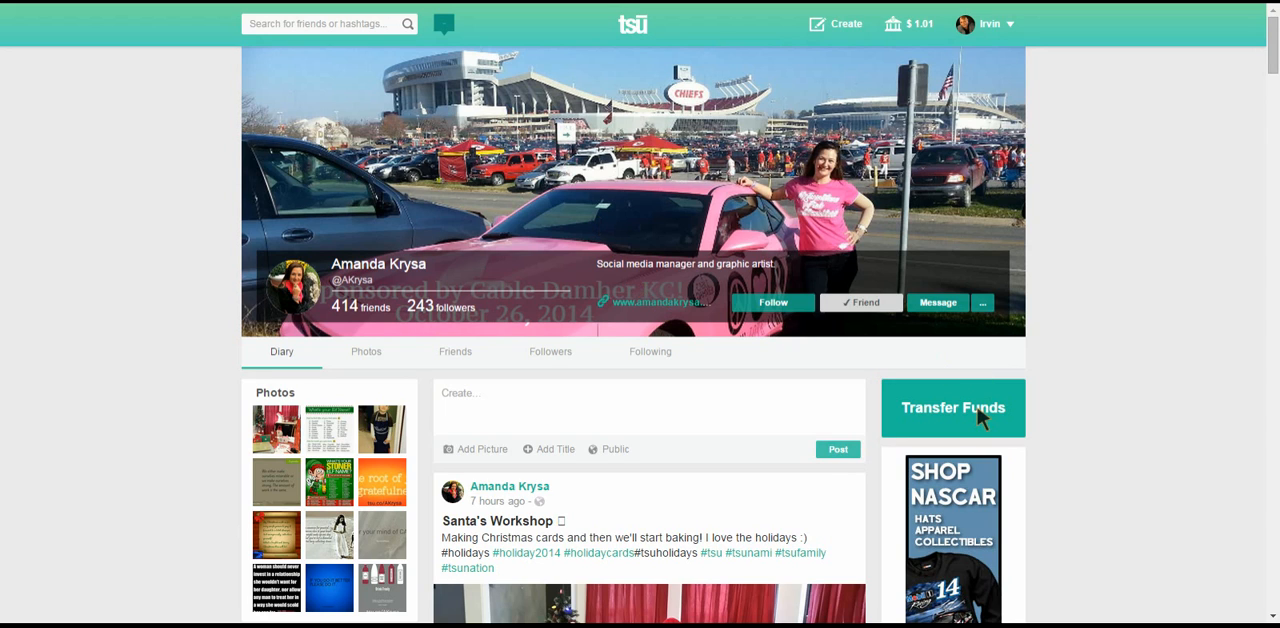
{"action": "left_click", "coordinate": [975, 418]}
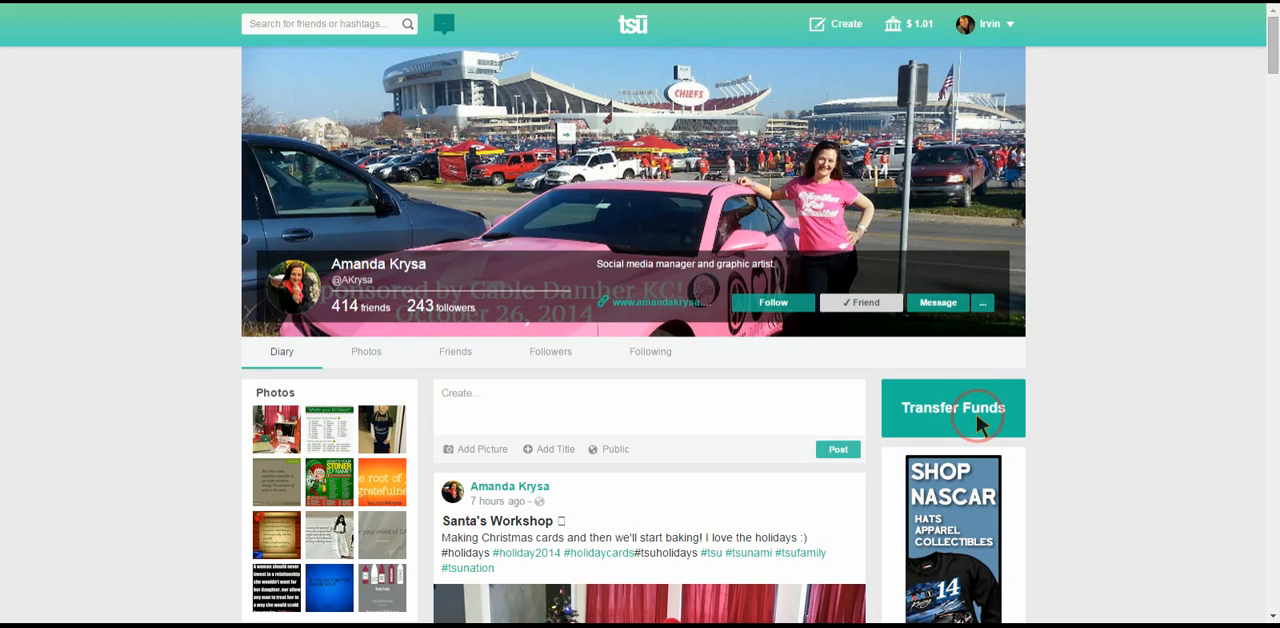
{"action": "left_click", "coordinate": [951, 408]}
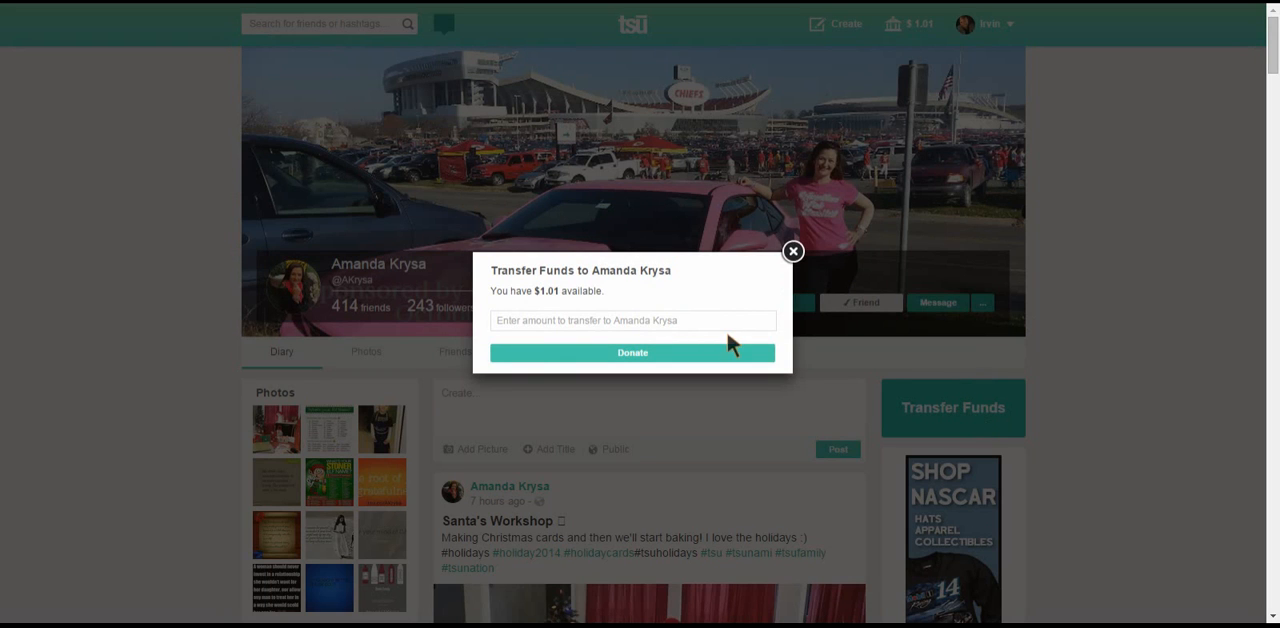
{"action": "left_click", "coordinate": [632, 320]}
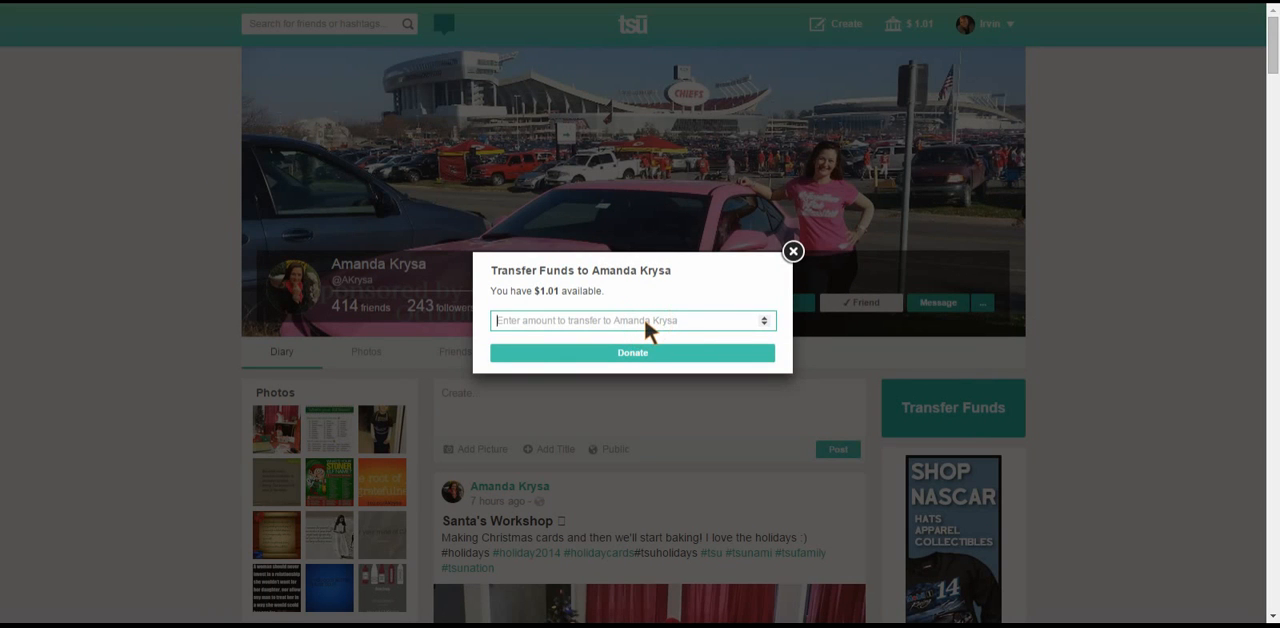
{"action": "type", "text": "1"}
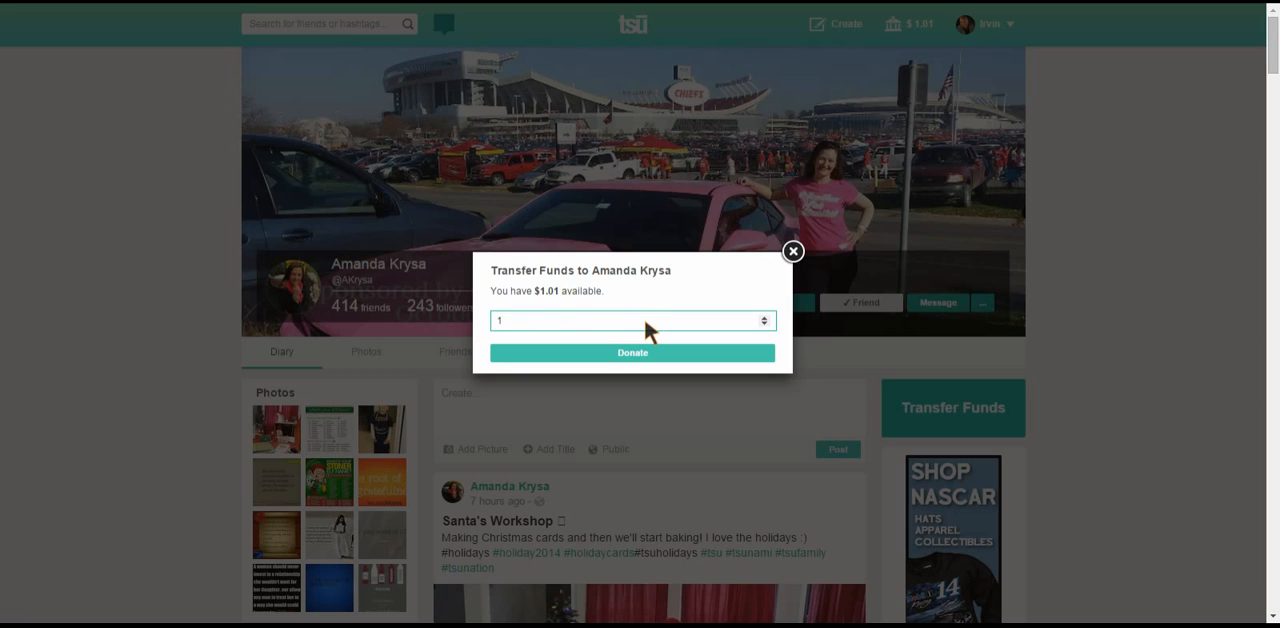
{"action": "left_click", "coordinate": [632, 320]}
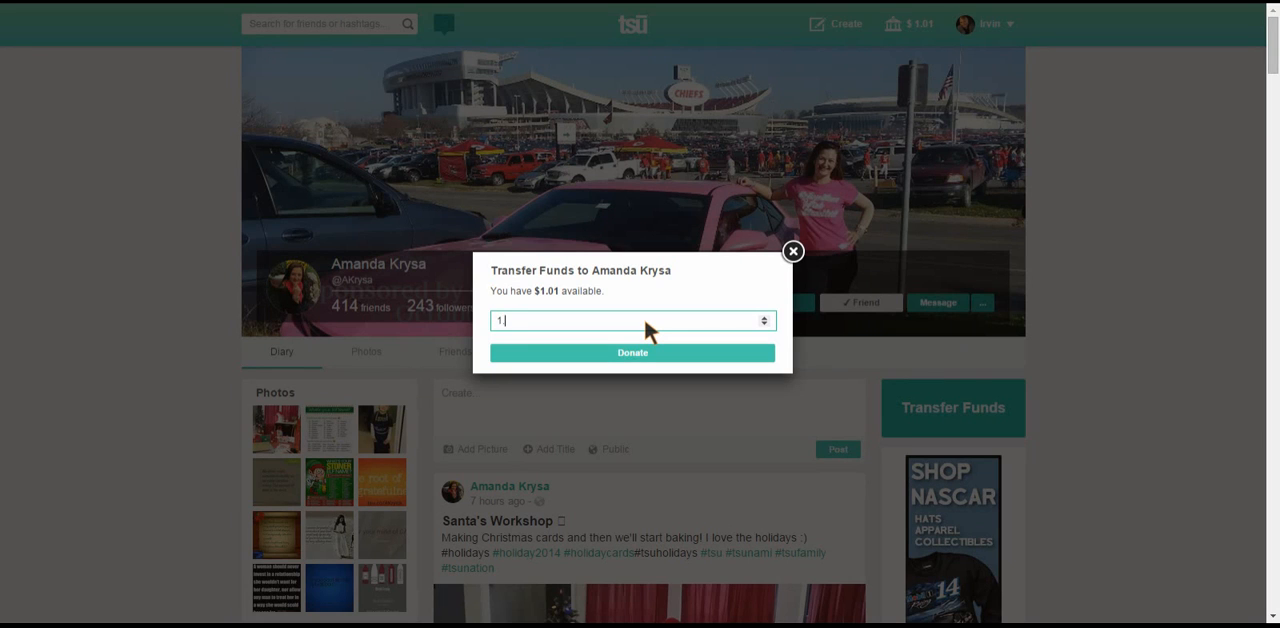
{"action": "type", "text": ".00"}
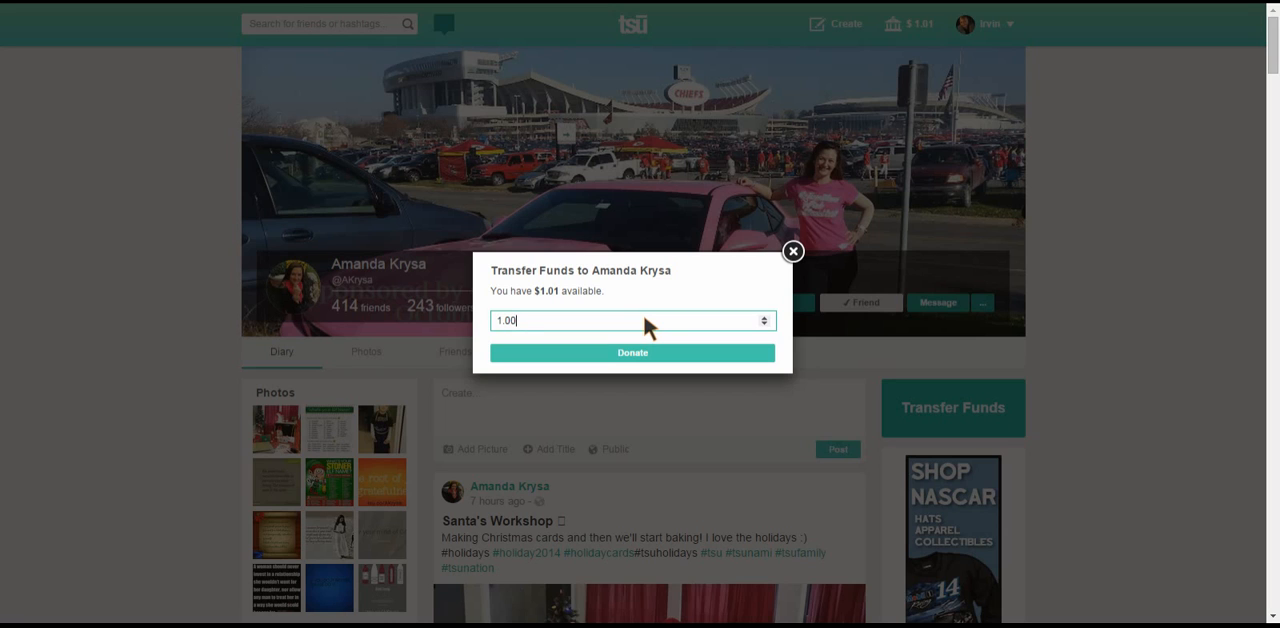
{"action": "mouse_move", "coordinate": [565, 310]}
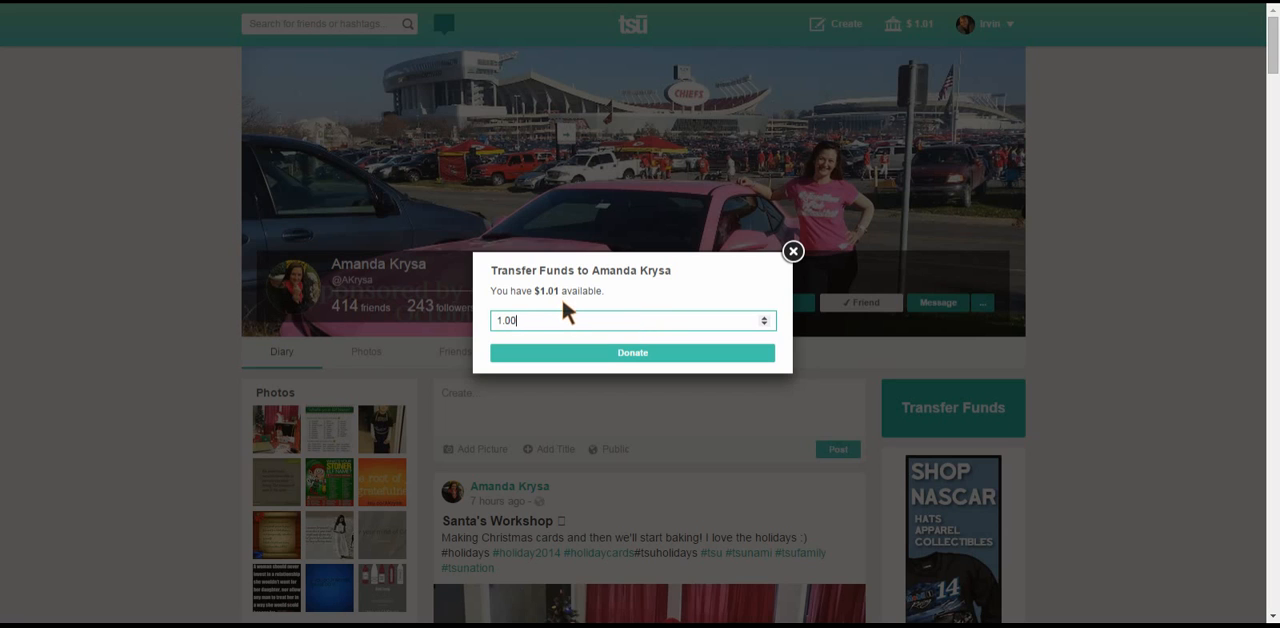
{"action": "mouse_move", "coordinate": [573, 313]}
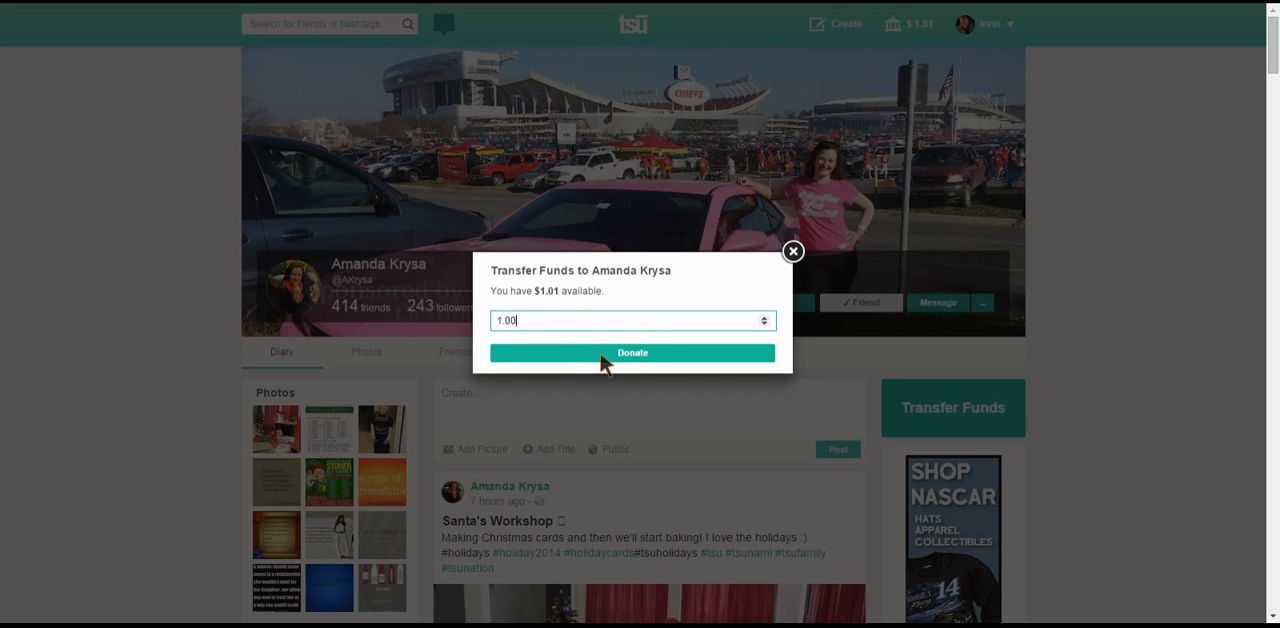
{"action": "left_click", "coordinate": [632, 352]}
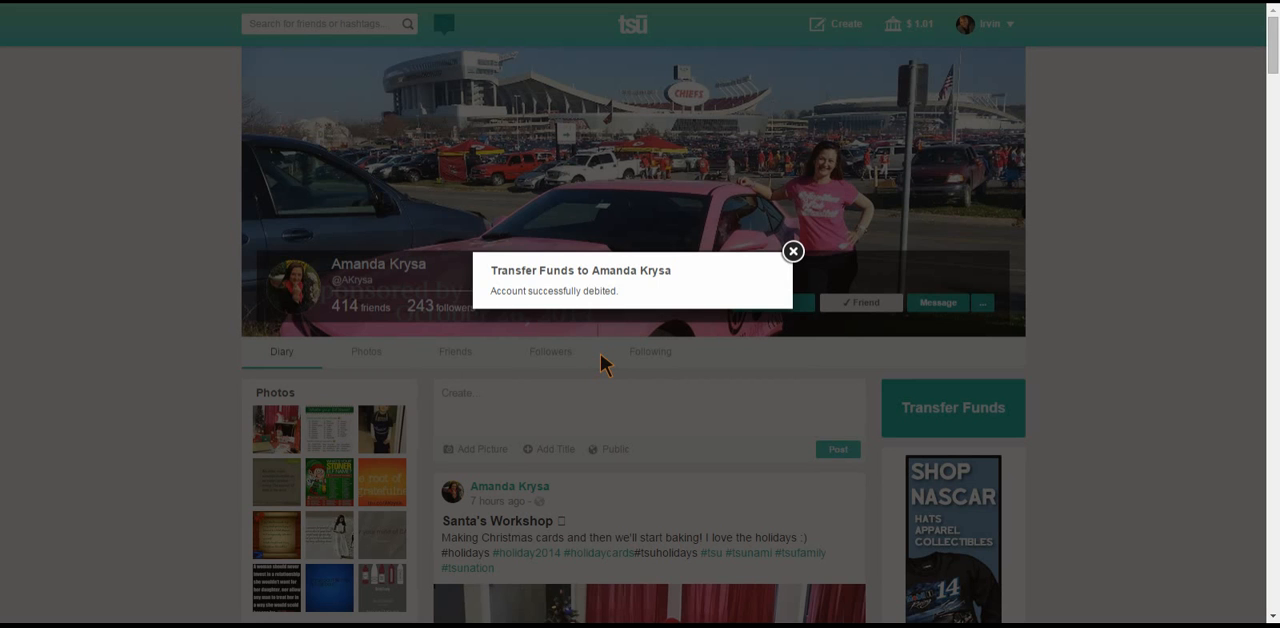
{"action": "mouse_move", "coordinate": [786, 273]}
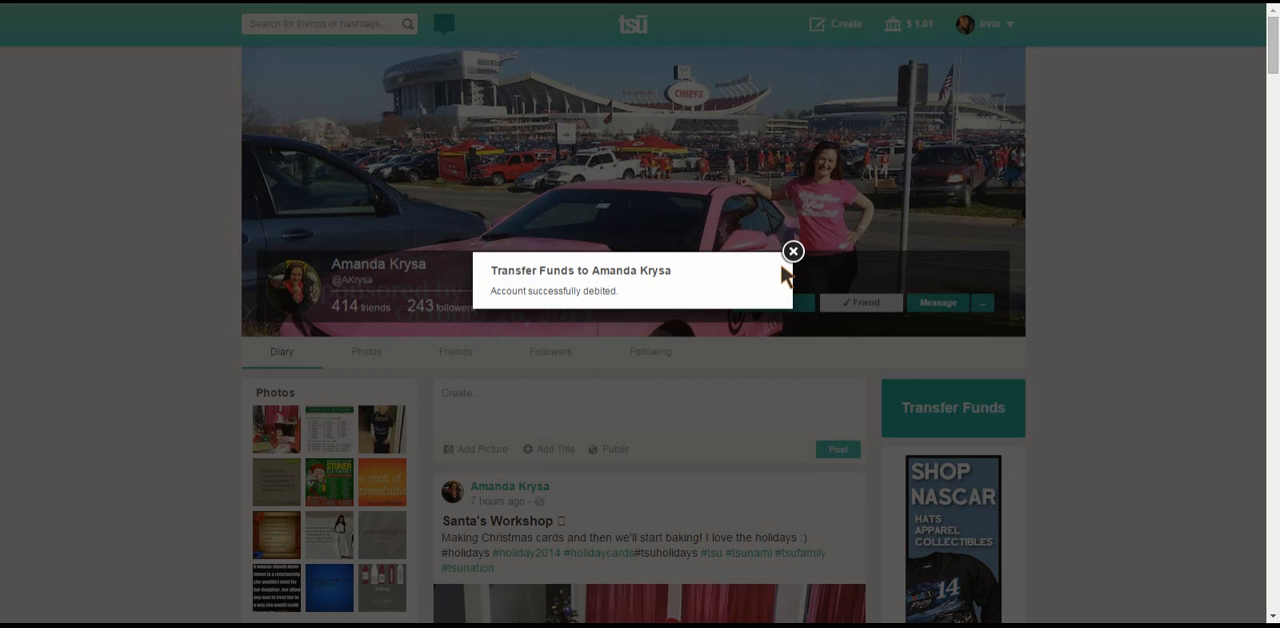
Dismiss the debit confirmation, then scroll the Bank page to the 12/16/2014 $1.00 donation.
{"action": "left_click", "coordinate": [791, 251]}
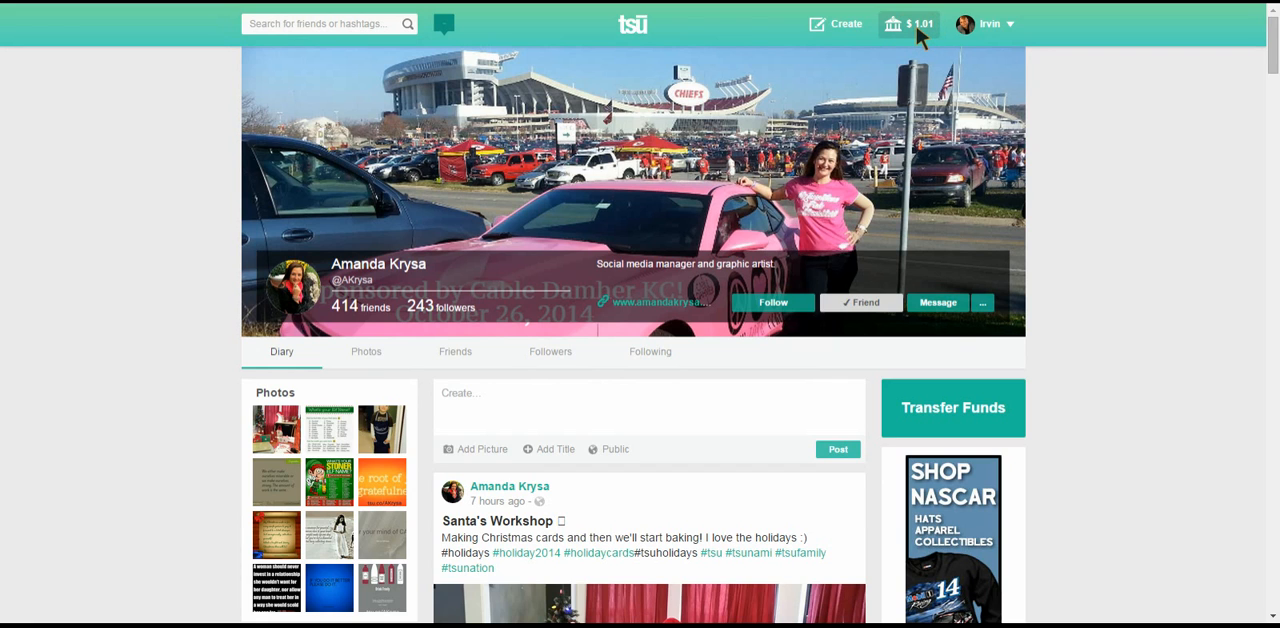
{"action": "left_click", "coordinate": [893, 24]}
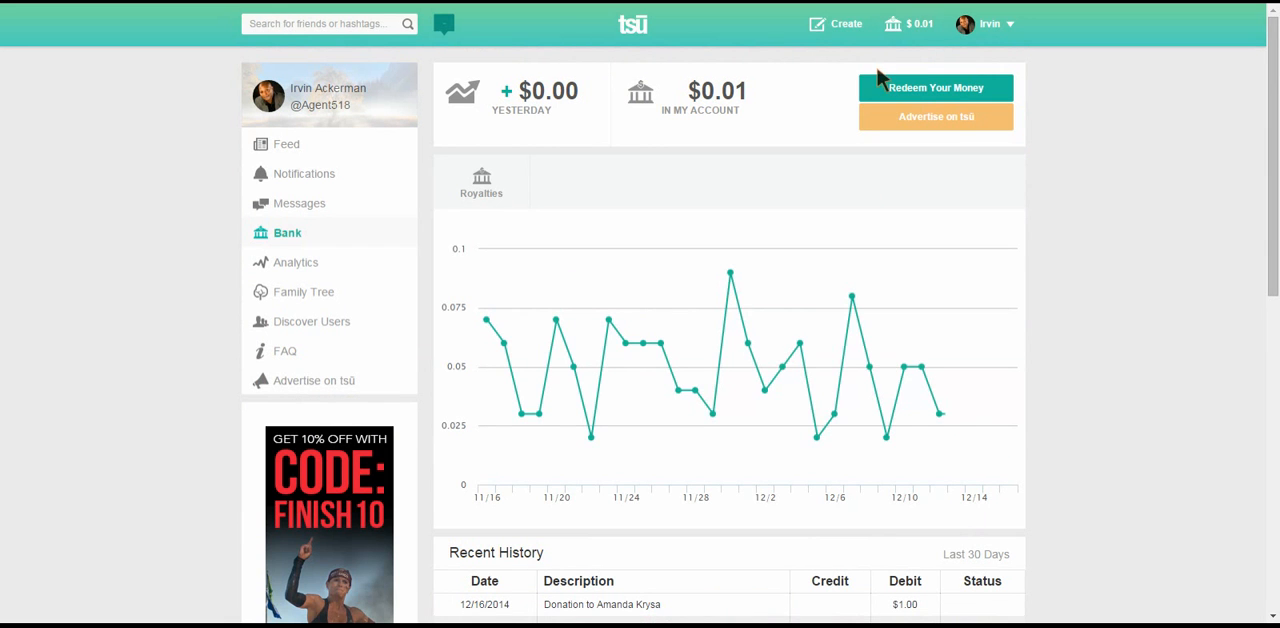
{"action": "scroll", "scroll_direction": "down", "scroll_amount": 3}
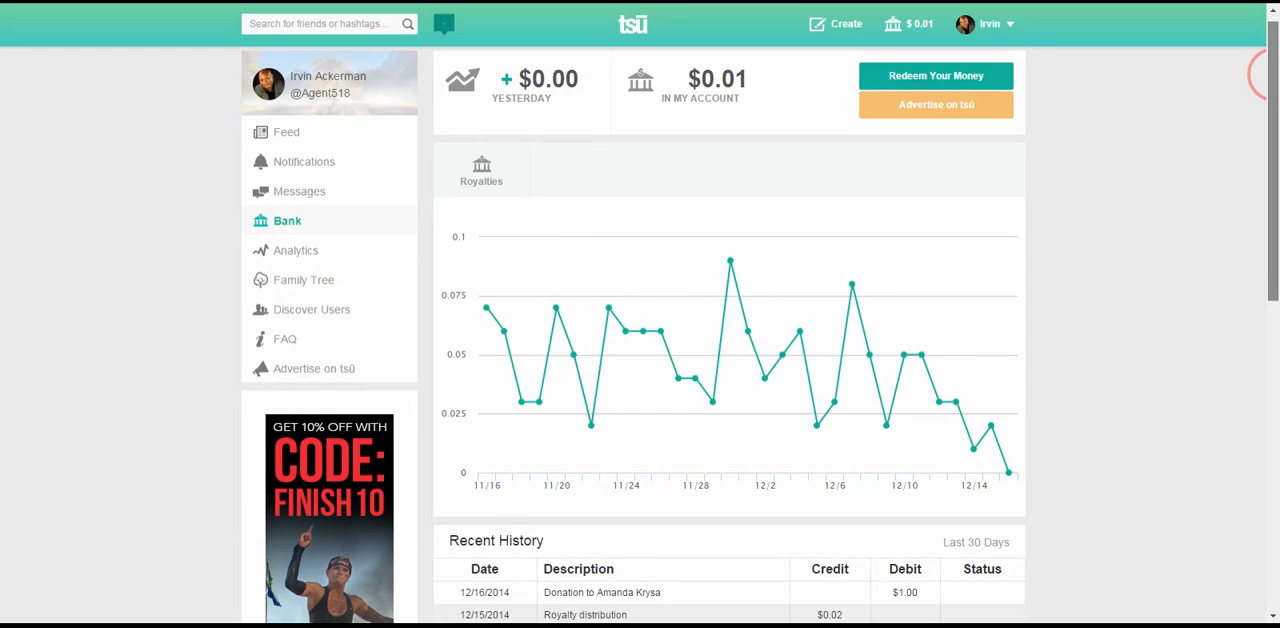
{"action": "scroll", "scroll_direction": "down", "scroll_amount": 3}
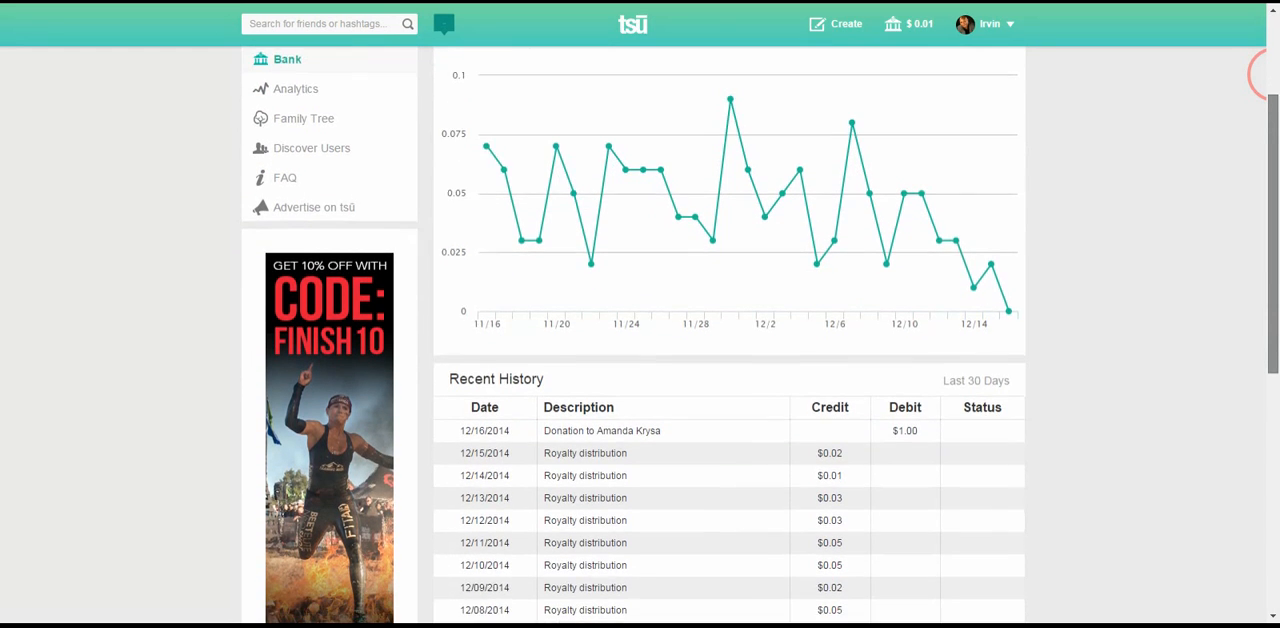
{"action": "scroll", "scroll_direction": "down", "scroll_amount": 3}
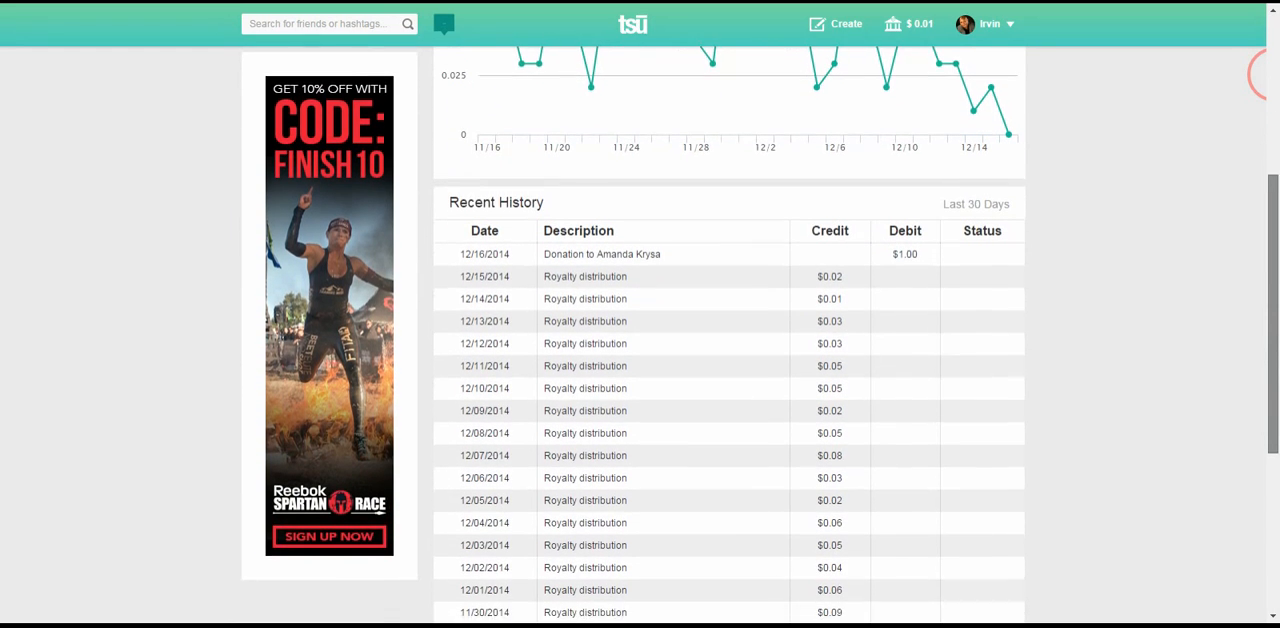
{"action": "scroll", "scroll_direction": "down", "scroll_amount": 3}
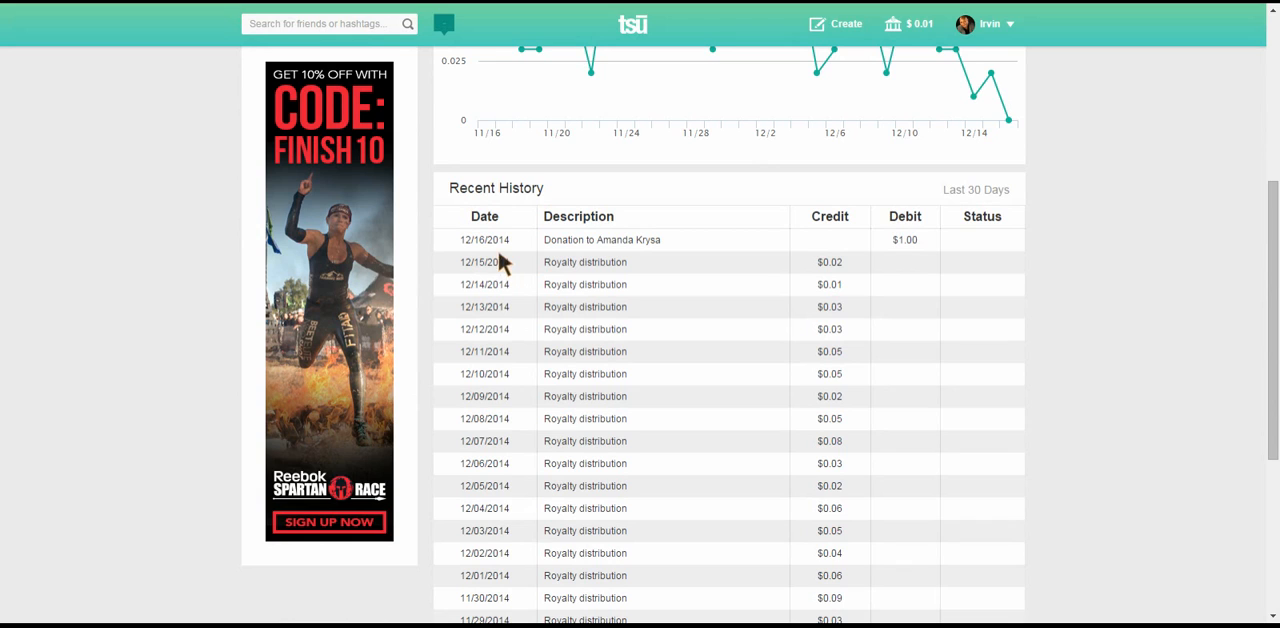
{"action": "mouse_move", "coordinate": [520, 250]}
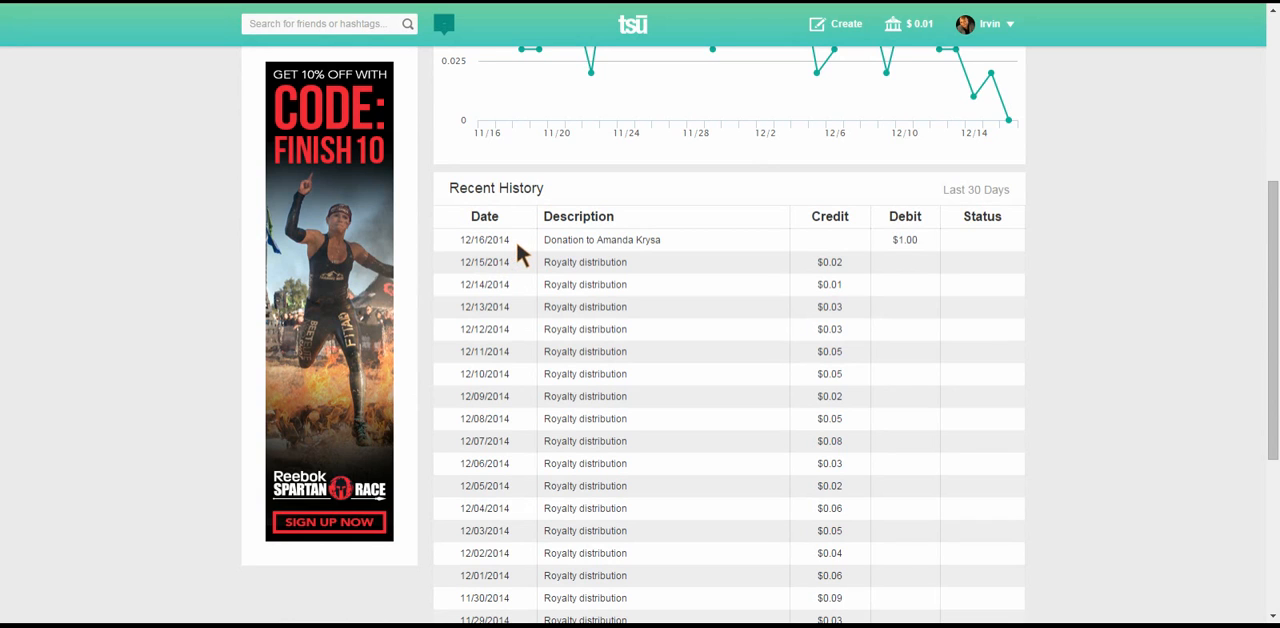
{"action": "mouse_move", "coordinate": [583, 258]}
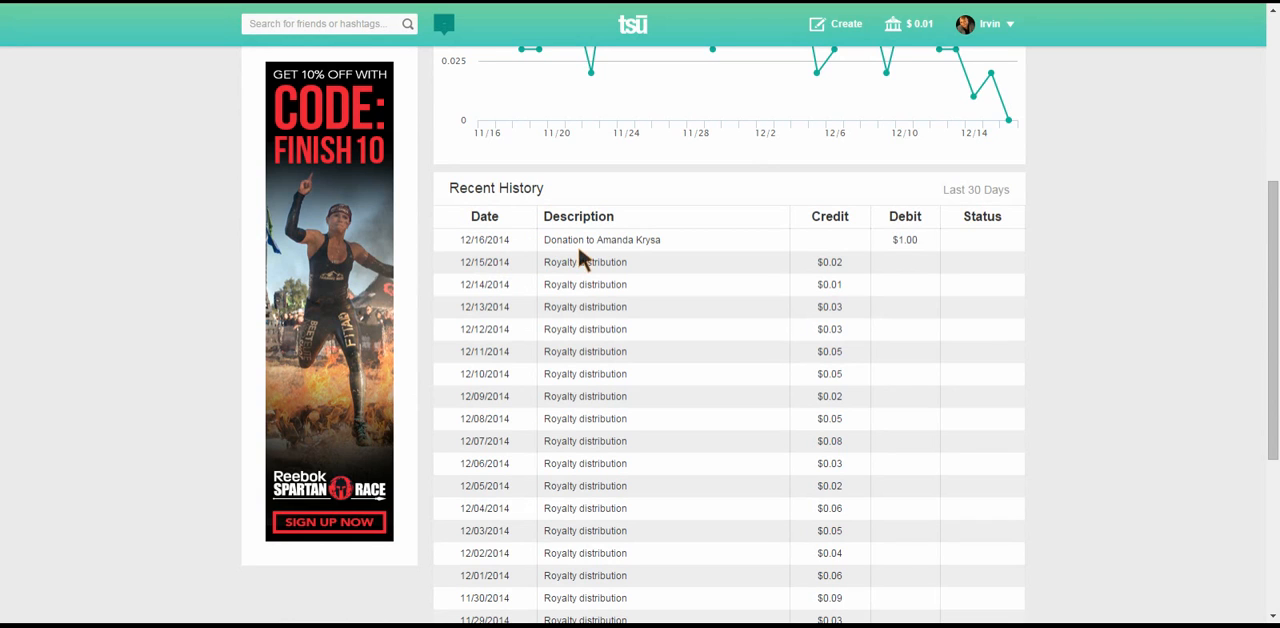
{"action": "mouse_move", "coordinate": [697, 256]}
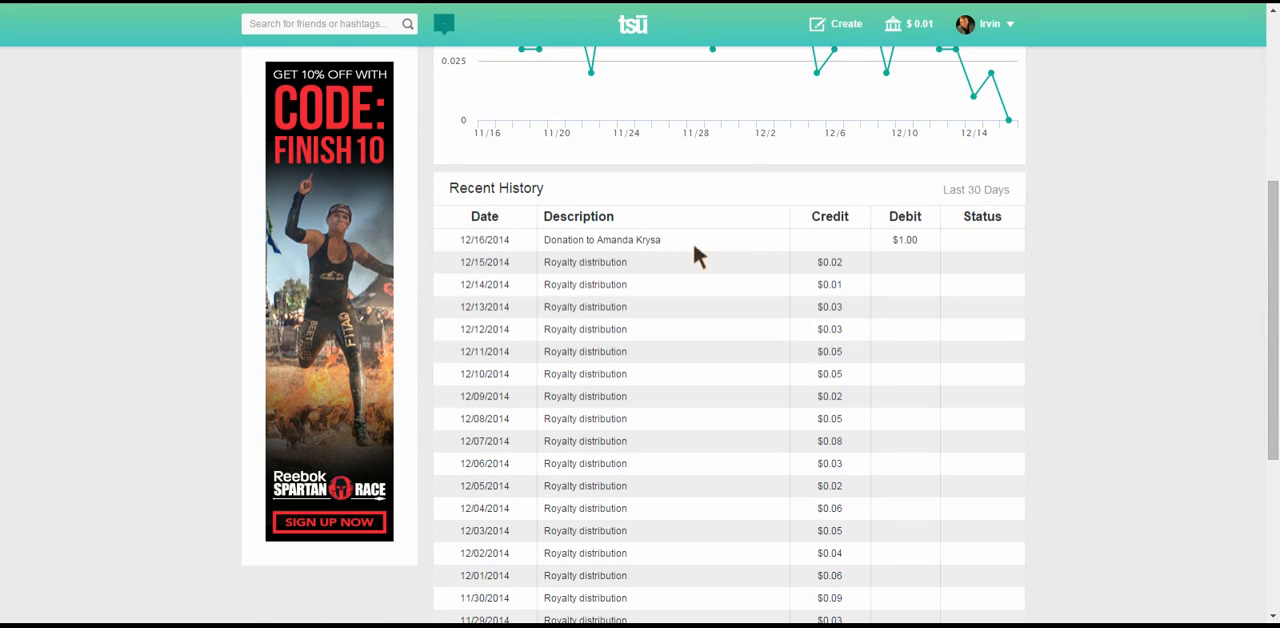
{"action": "mouse_move", "coordinate": [952, 255]}
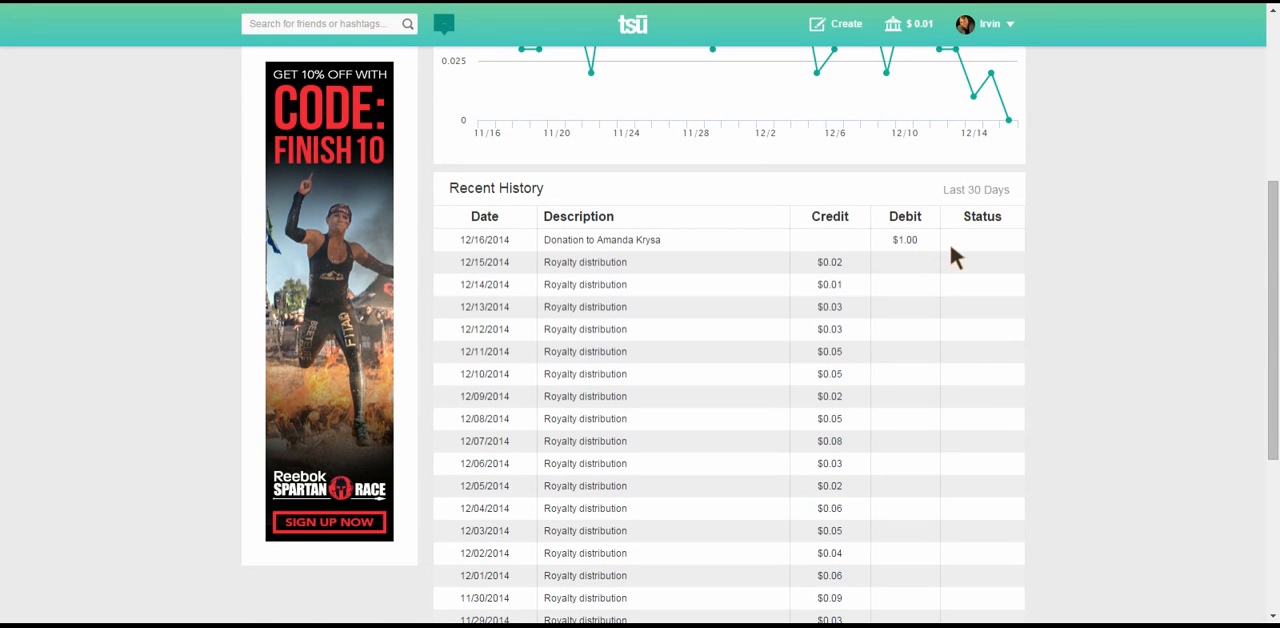
Scroll down Recent History to the 11/26/2014 $1.50 Charity Water donation.
{"action": "scroll", "scroll_direction": "down", "scroll_amount": 3}
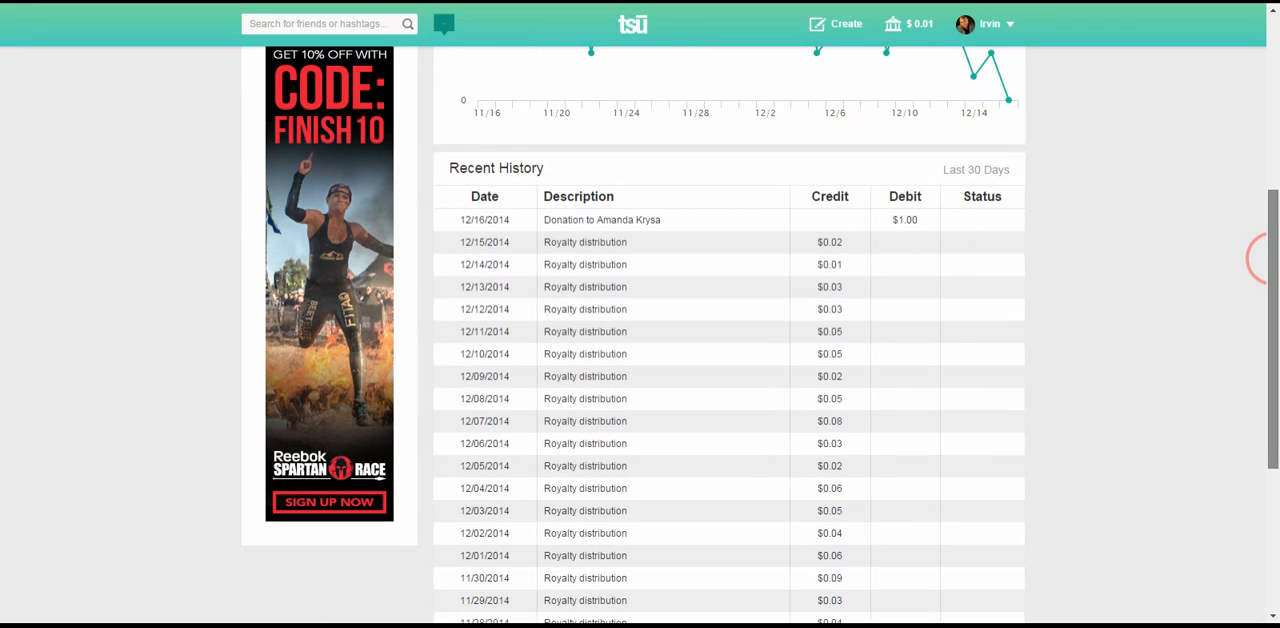
{"action": "scroll", "scroll_direction": "down", "scroll_amount": 3}
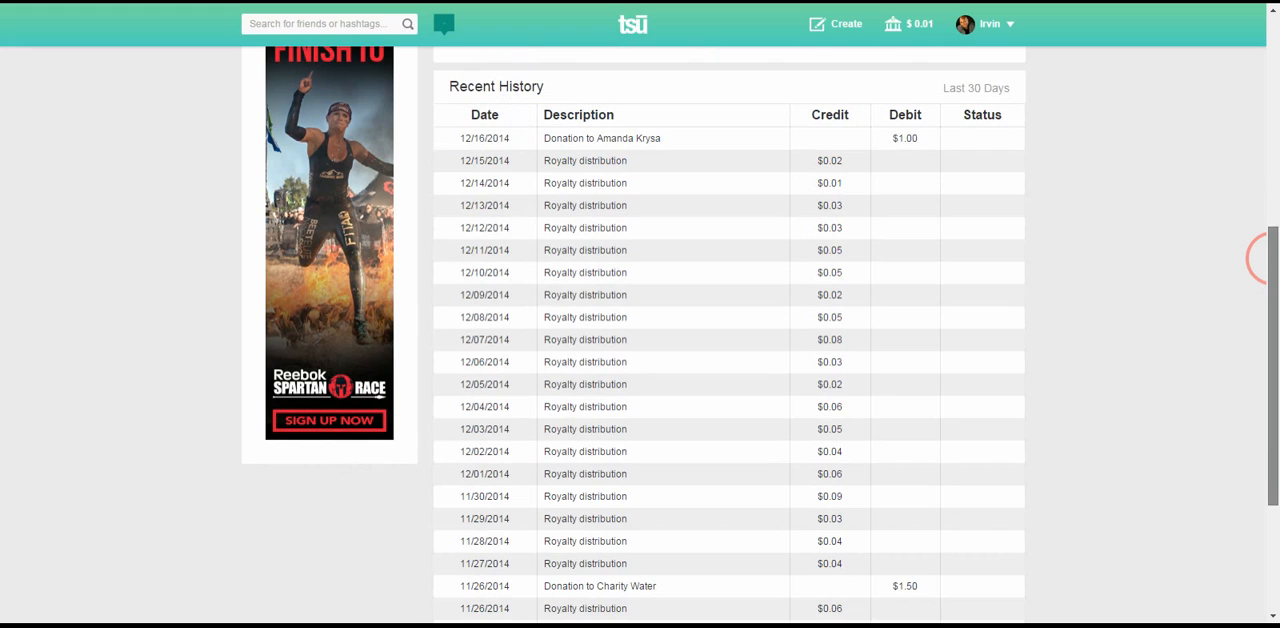
{"action": "scroll", "scroll_direction": "down", "scroll_amount": 3}
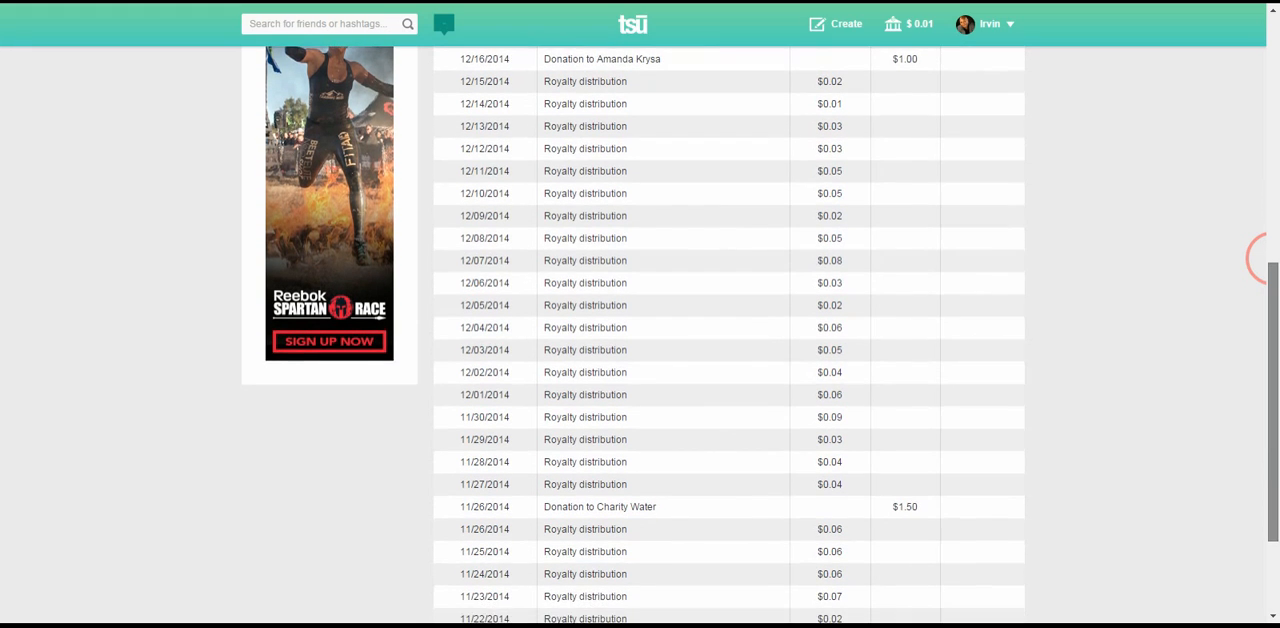
{"action": "scroll", "scroll_direction": "down", "scroll_amount": 3}
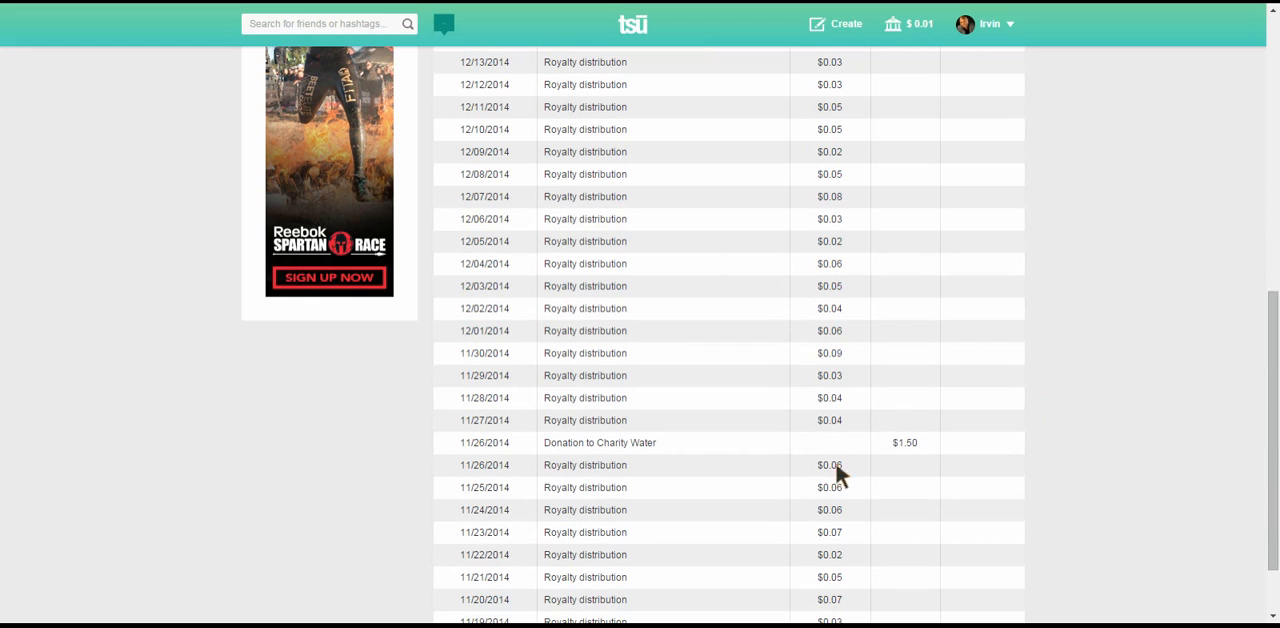
{"action": "mouse_move", "coordinate": [583, 460]}
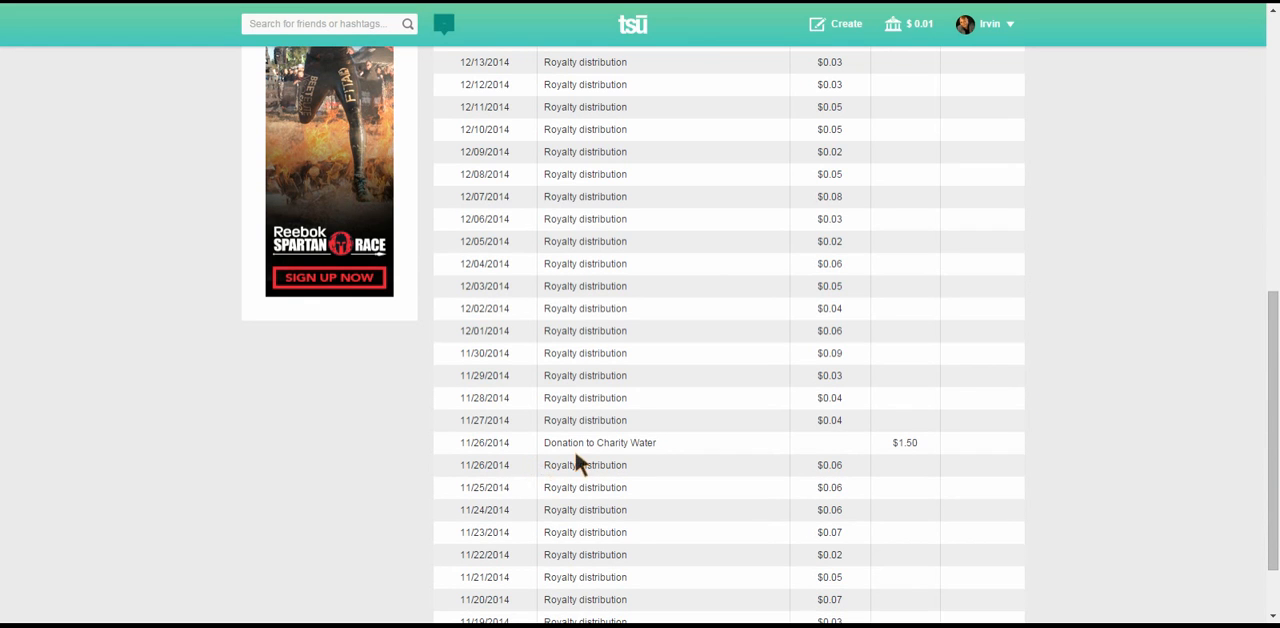
{"action": "mouse_move", "coordinate": [675, 459]}
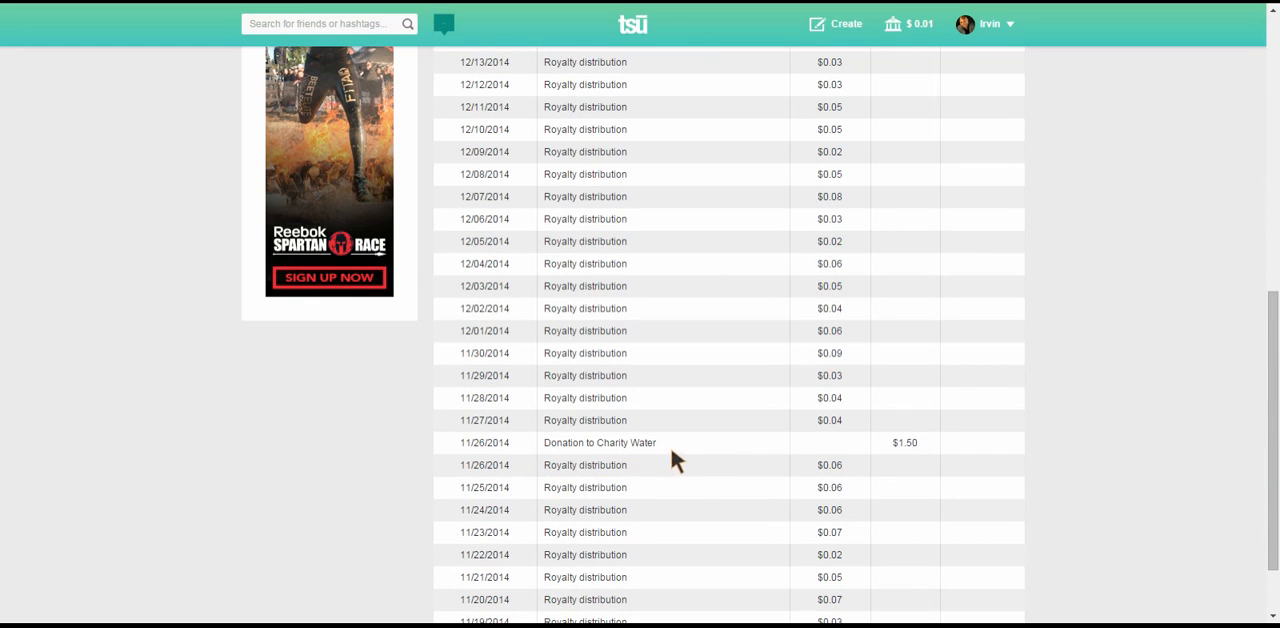
{"action": "mouse_move", "coordinate": [885, 455]}
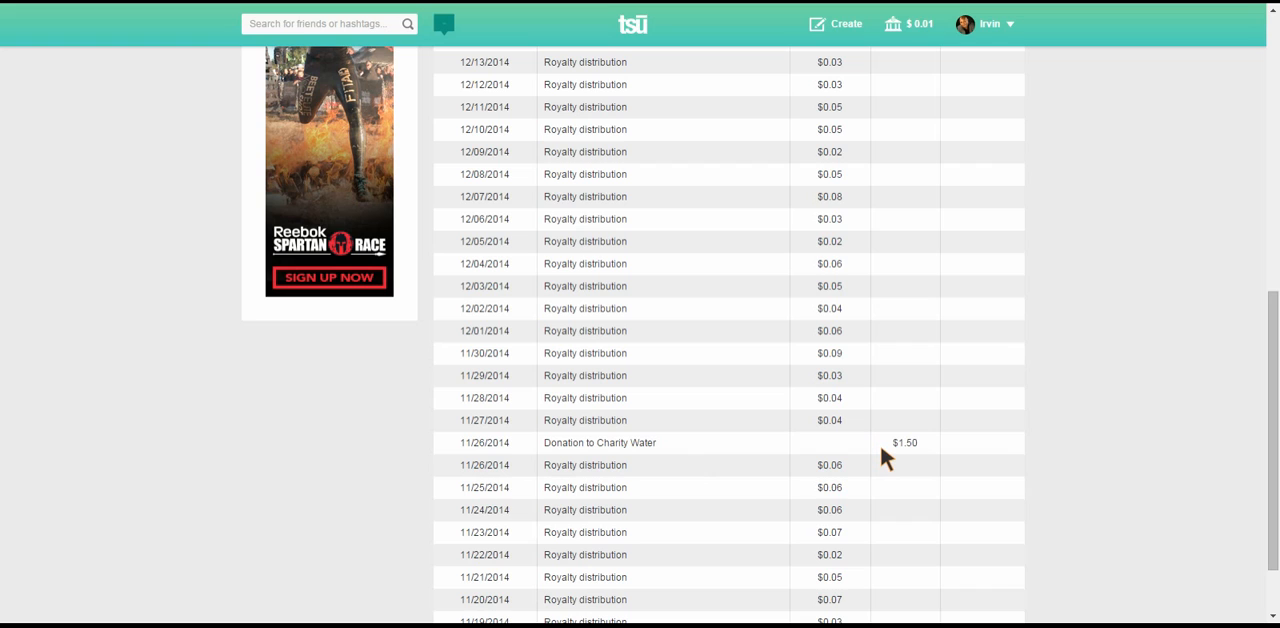